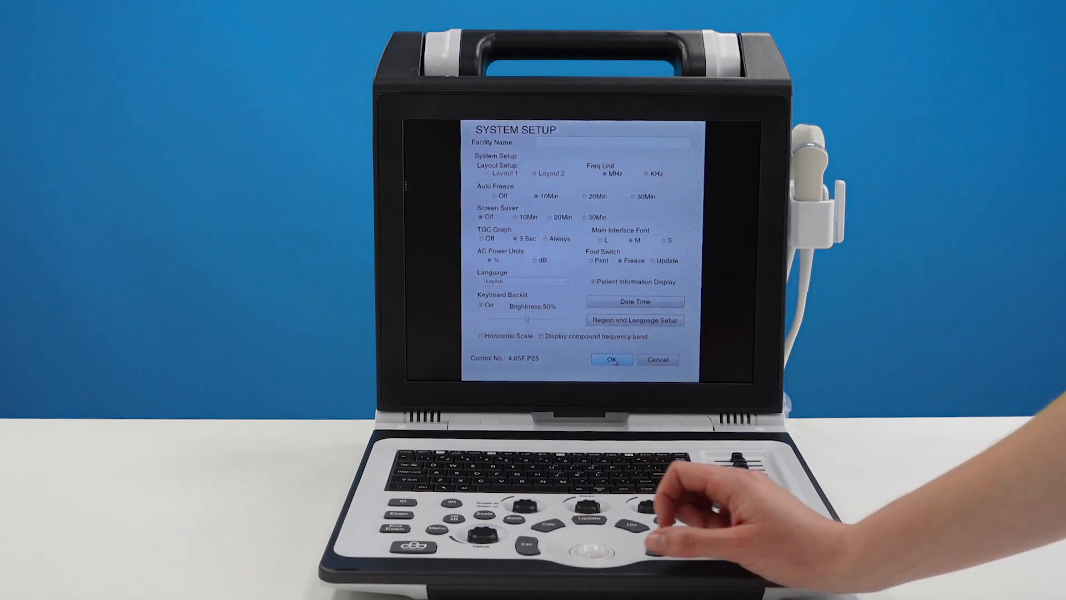
- Accept the system setup with Layout 2, 10-minute auto freeze and screen saver off
left_click(611, 360)
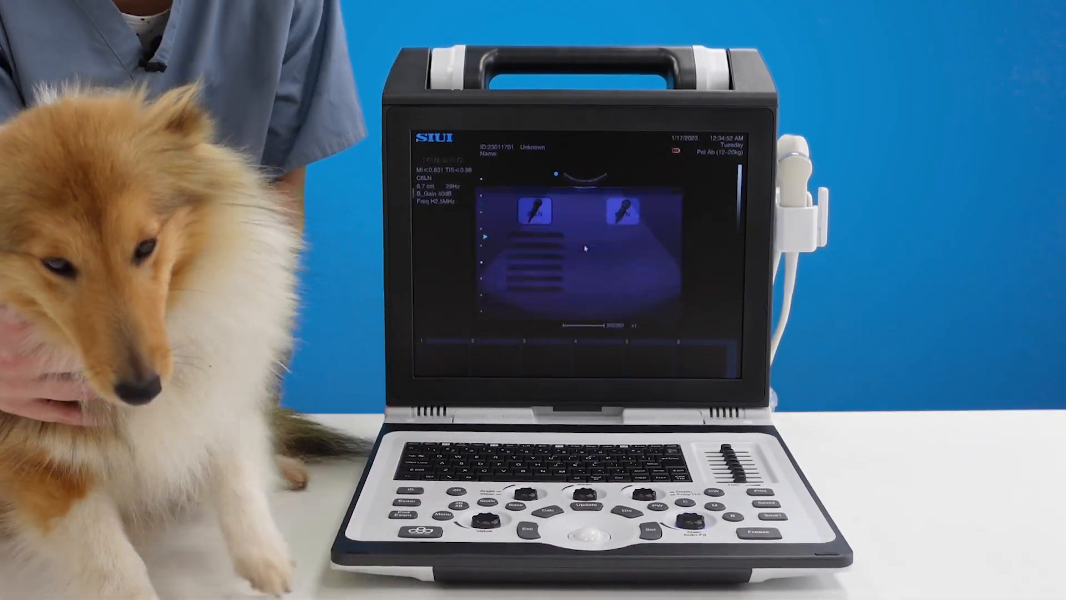
- Show the exam preset list with Pet Ab (12-20kg) presets for both probes
left_click(412, 499)
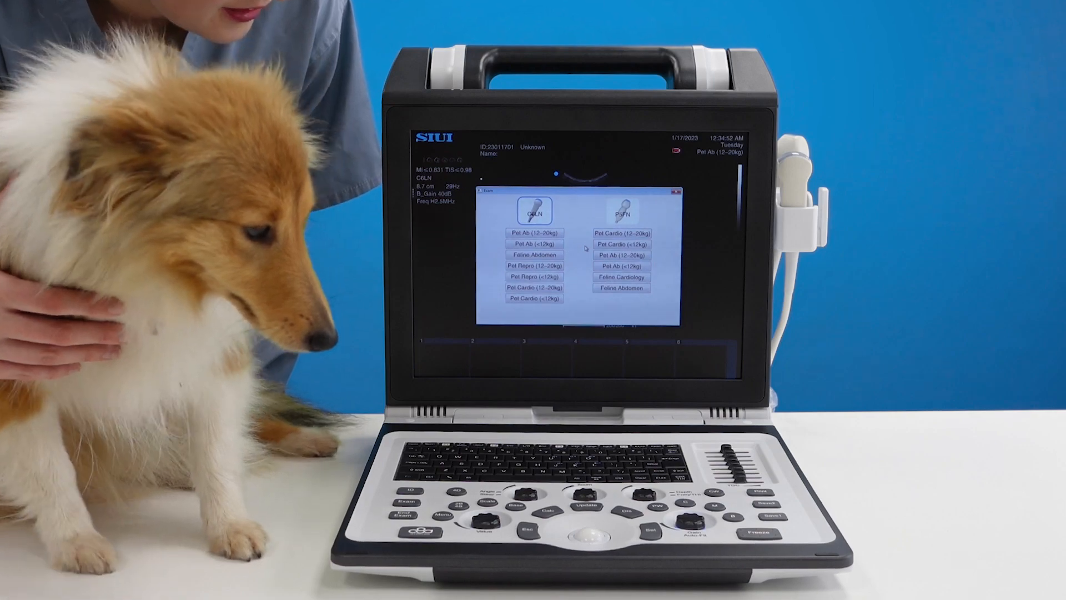